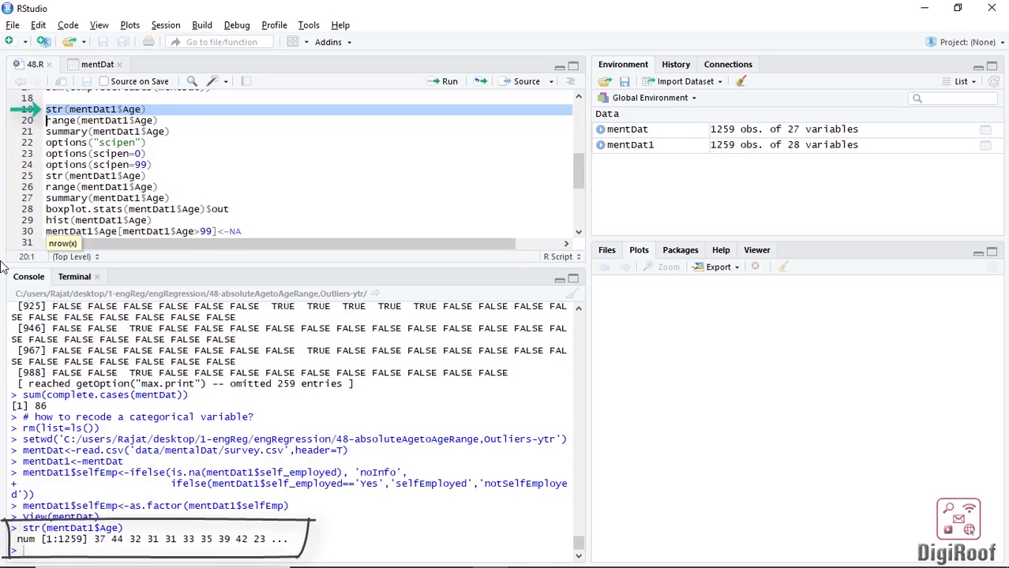
Run str(), range() and summary() on mentDat1$Age, then options(scipen=99)
{"action": "left_click", "coordinate": [448, 80]}
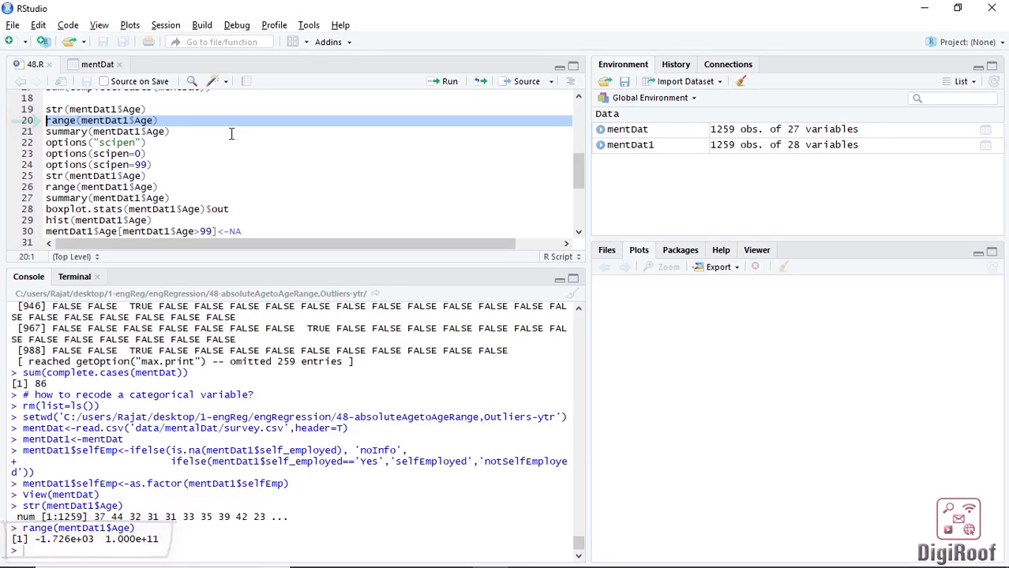
{"action": "left_click", "coordinate": [448, 82]}
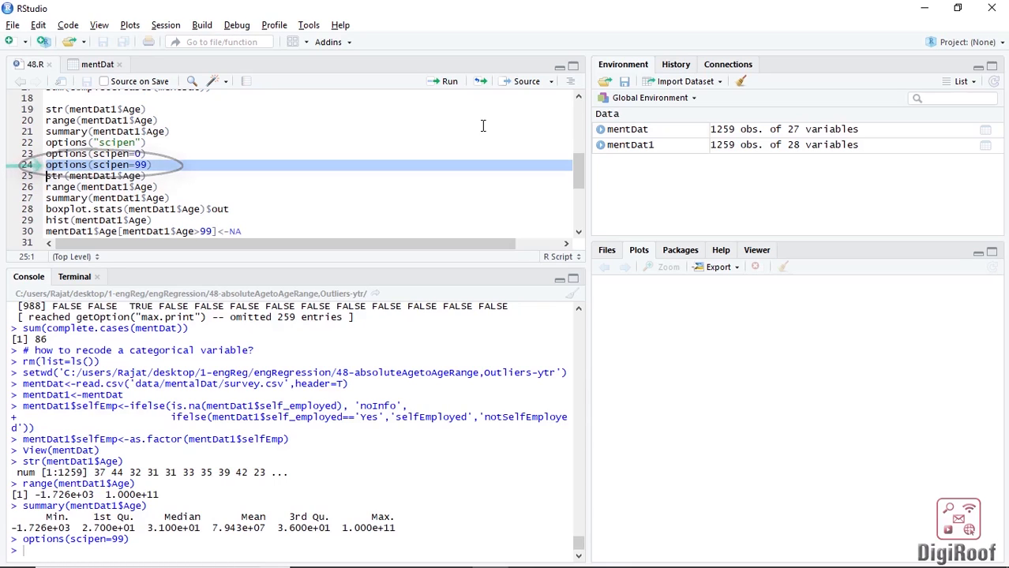
Rerun range() and summary() of Age, then list outliers with boxplot.stats(mentDat1$Age)$out
{"action": "left_click", "coordinate": [450, 82]}
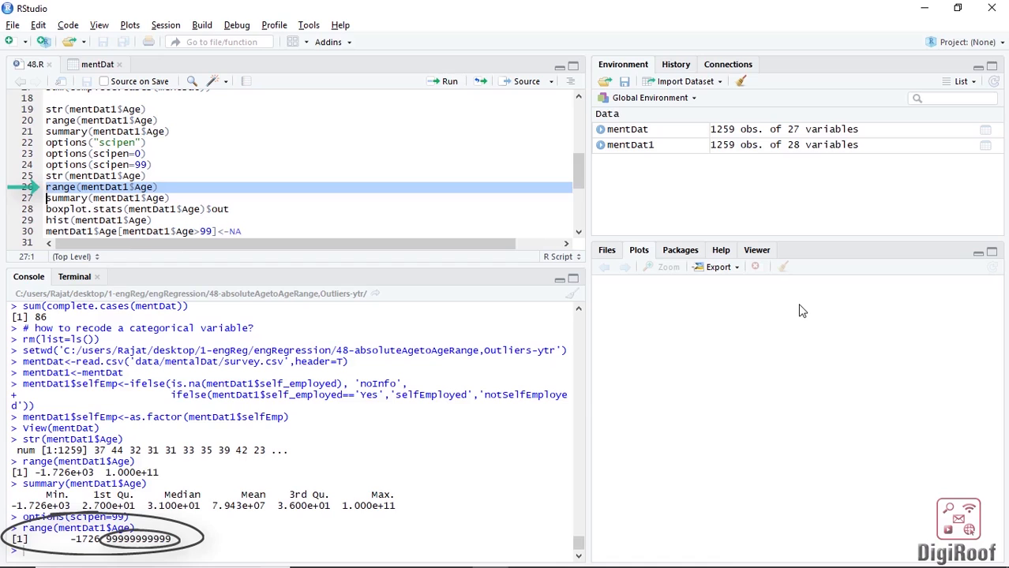
{"action": "left_click", "coordinate": [450, 80]}
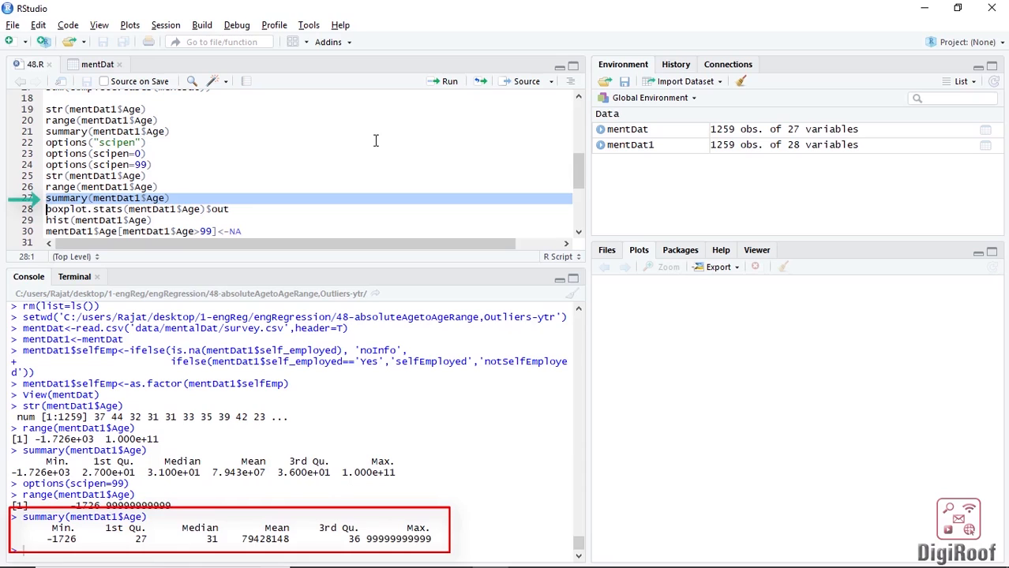
{"action": "left_click", "coordinate": [449, 82]}
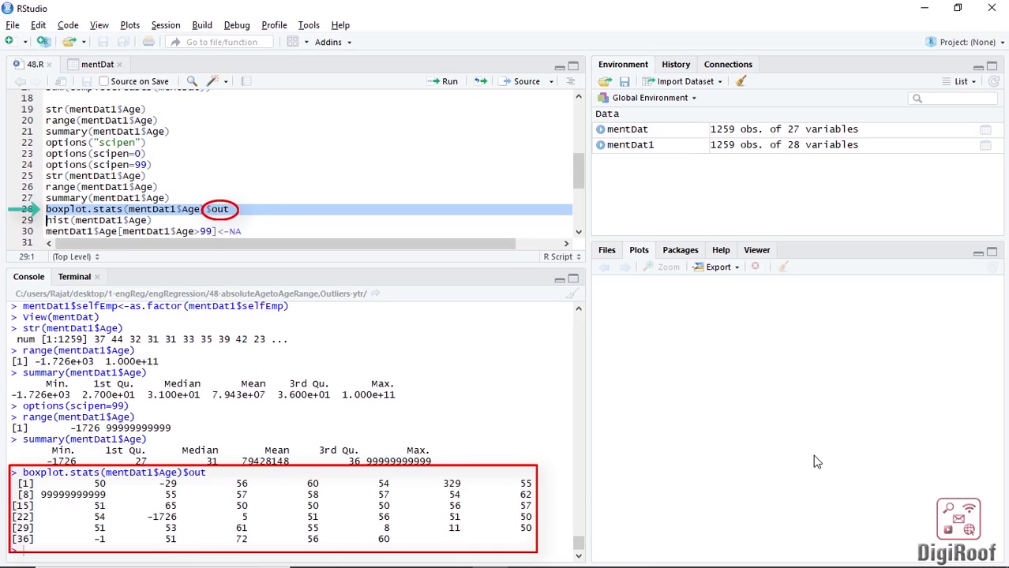
Plot hist(mentDat1$Age) and set ages above 99 or below 15 to NA
{"action": "left_click", "coordinate": [448, 81]}
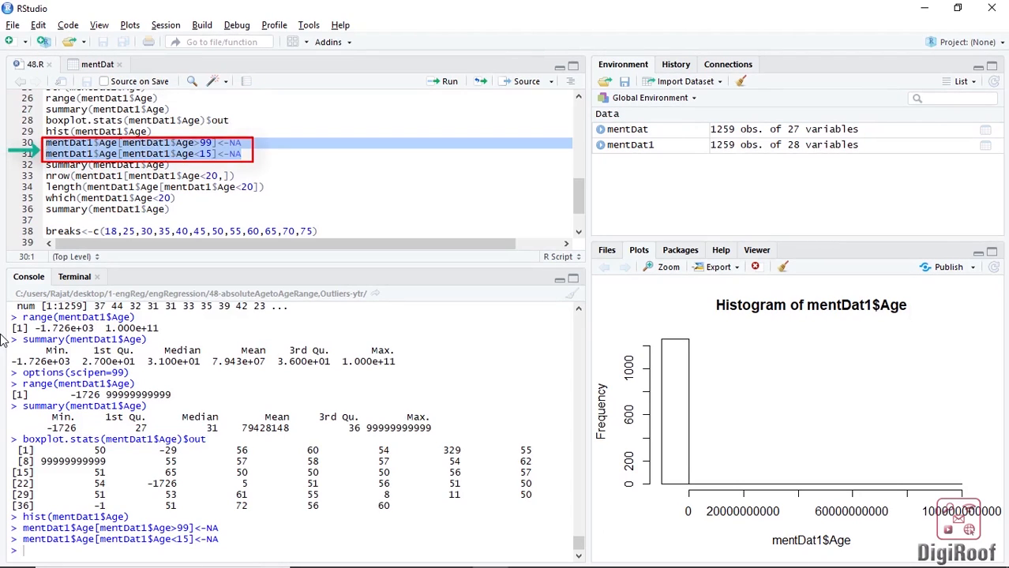
Run summary(mentDat1$Age) showing 18 to 72 with 8 NAs, and count 24 rows with Age<20
{"action": "left_click", "coordinate": [449, 81]}
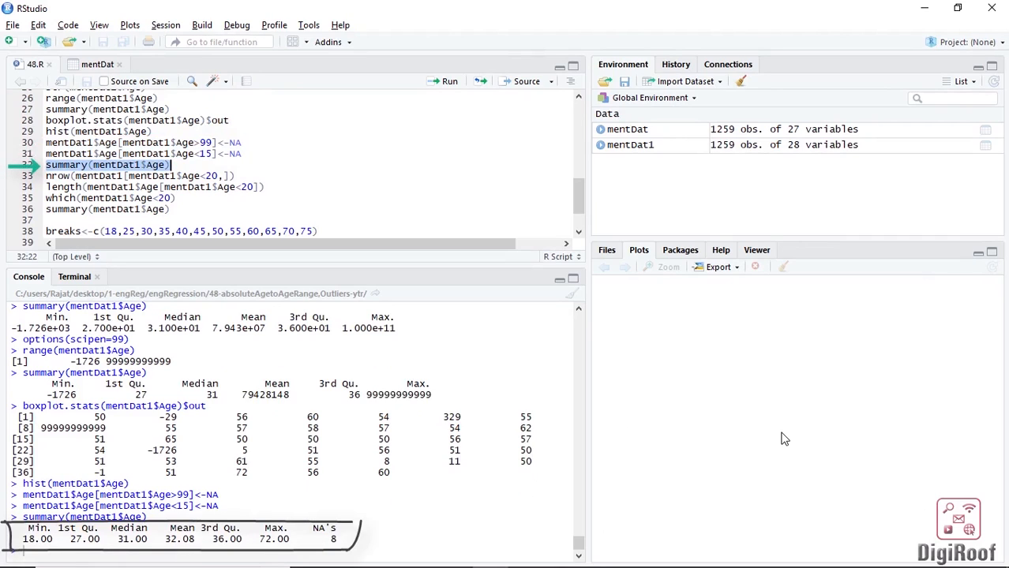
{"action": "left_click", "coordinate": [449, 80]}
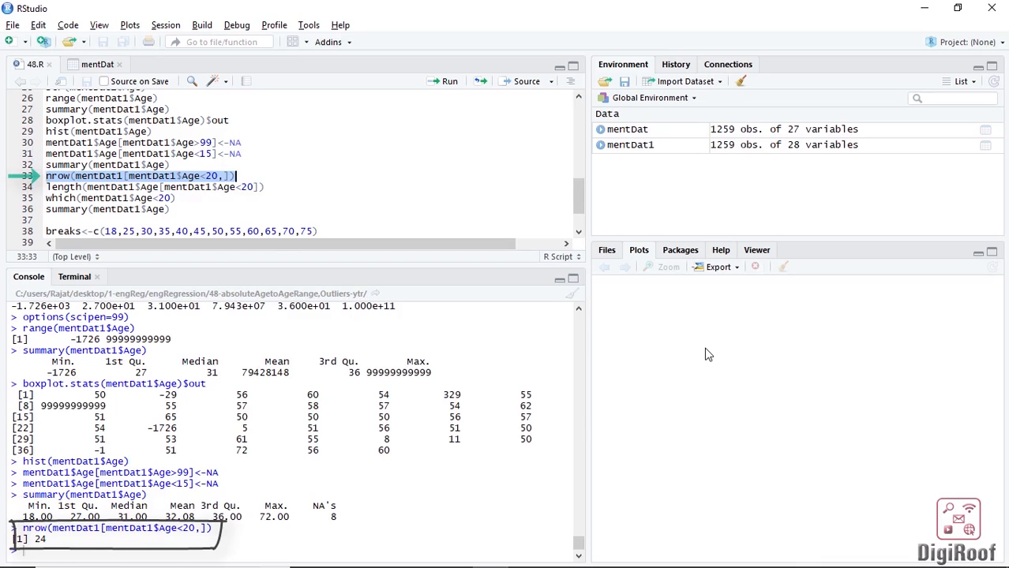
Run length() of ages under 20 giving 24, then which(mentDat1$Age<20) for their row positions
{"action": "left_click", "coordinate": [445, 82]}
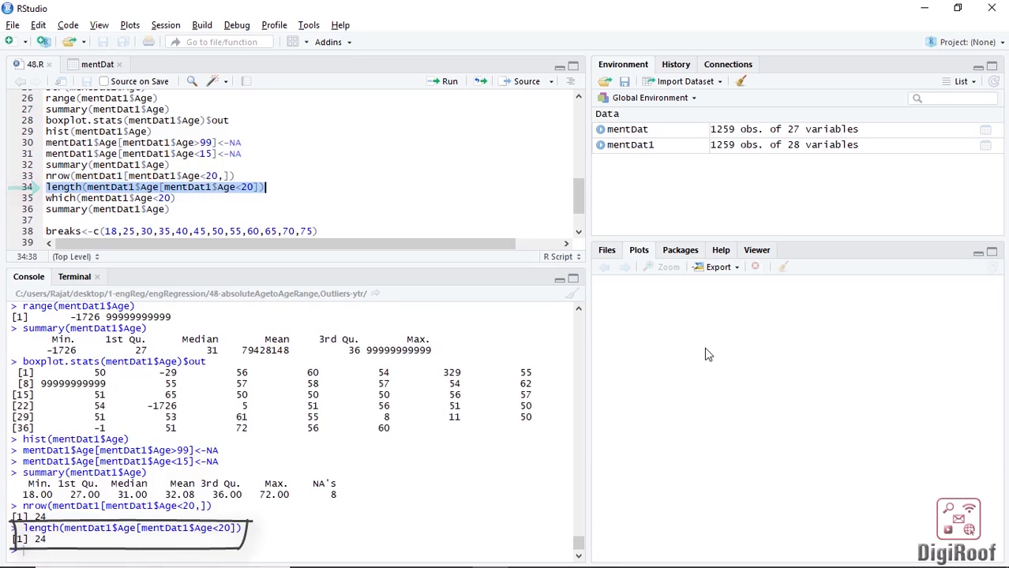
{"action": "left_click", "coordinate": [449, 82]}
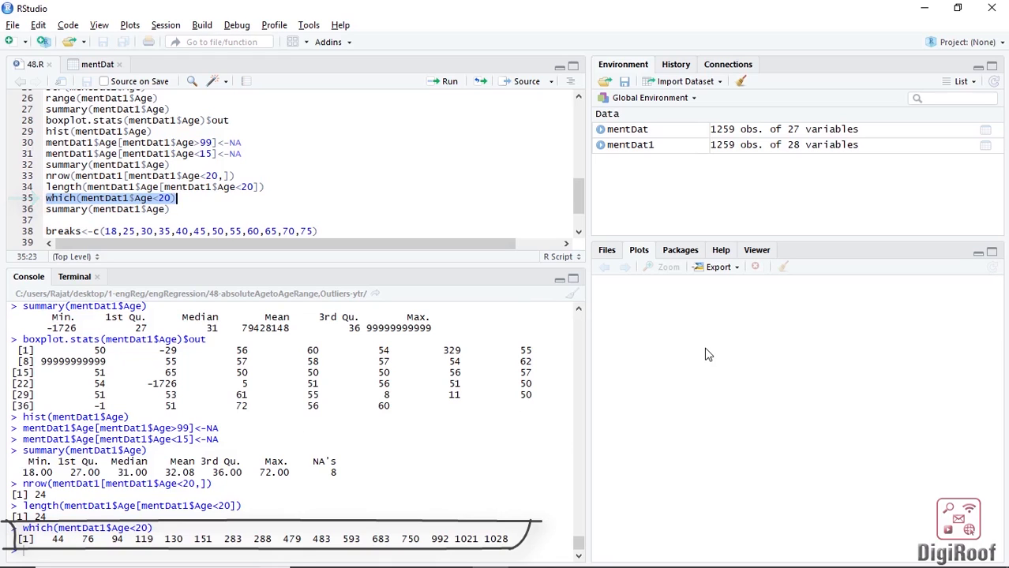
{"action": "left_click", "coordinate": [448, 80]}
{"action": "type", "text": "mentDat1$ageCar<-cut(mentDat1$Age,breaks=breaks,right=FALSE)"}
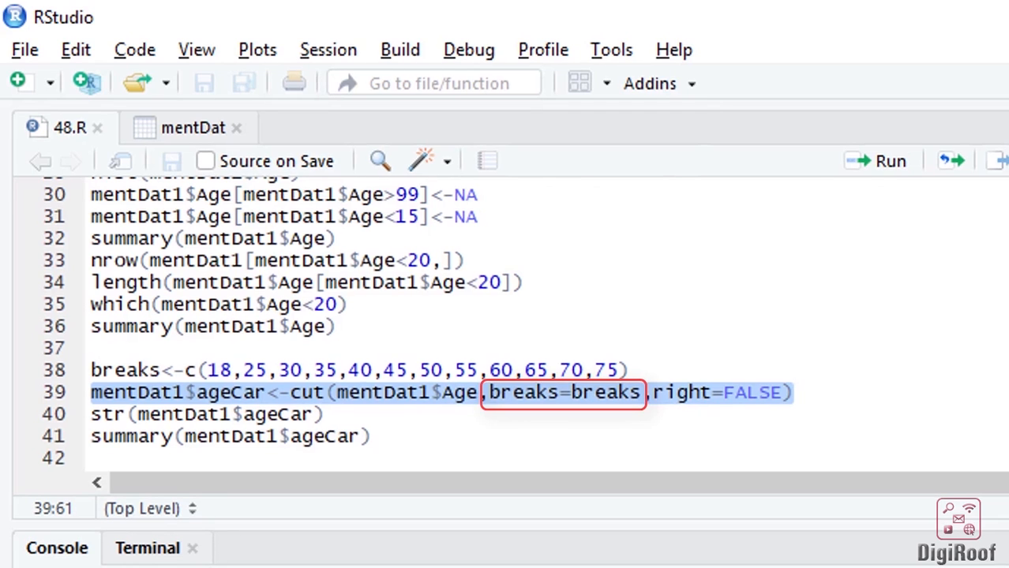
Define breaks c(18,25,...,75), cut Age into ageCar with right=FALSE, and show its str() and summary()
{"action": "left_click", "coordinate": [356, 370]}
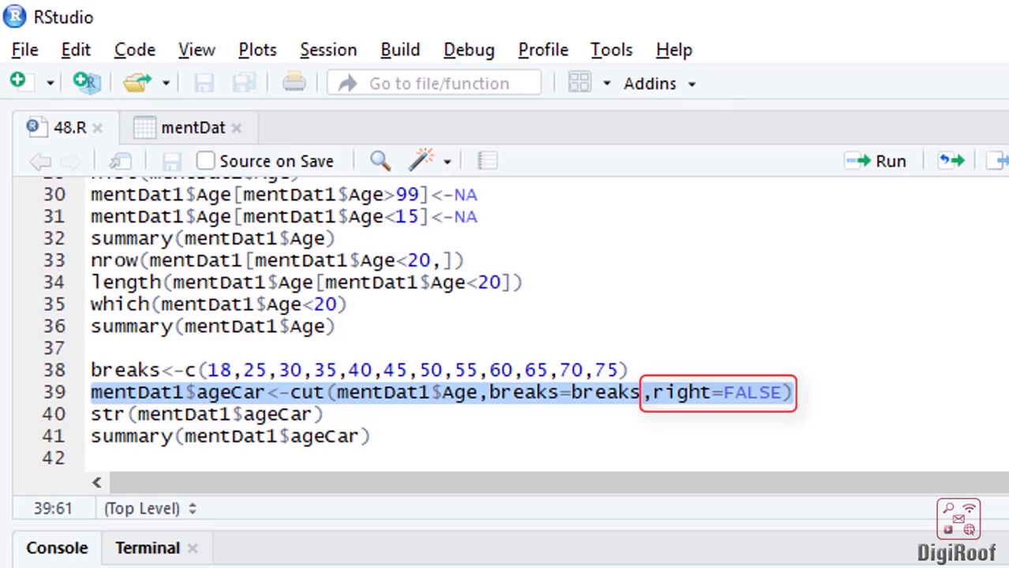
{"action": "left_click", "coordinate": [891, 161]}
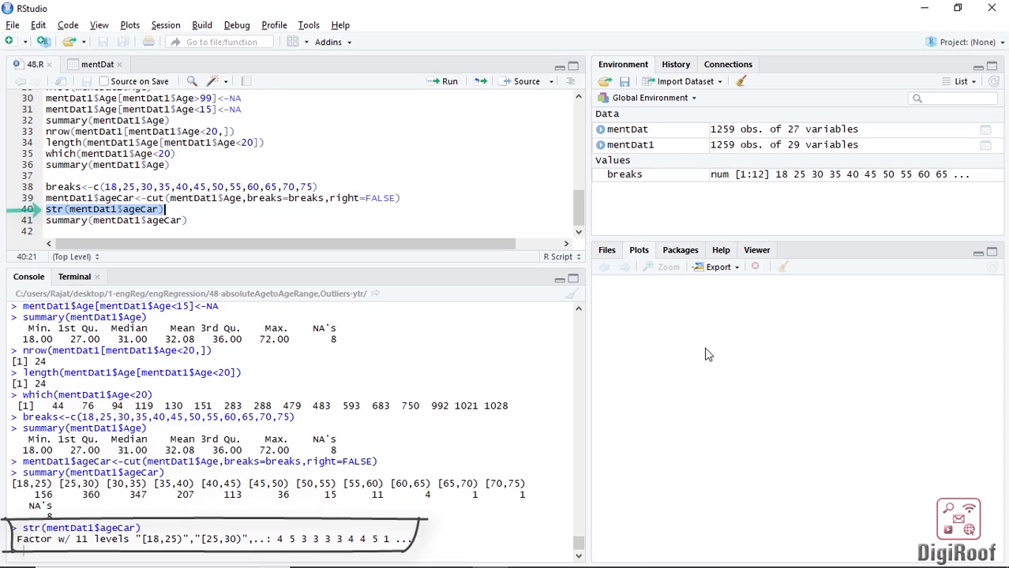
{"action": "left_click", "coordinate": [448, 83]}
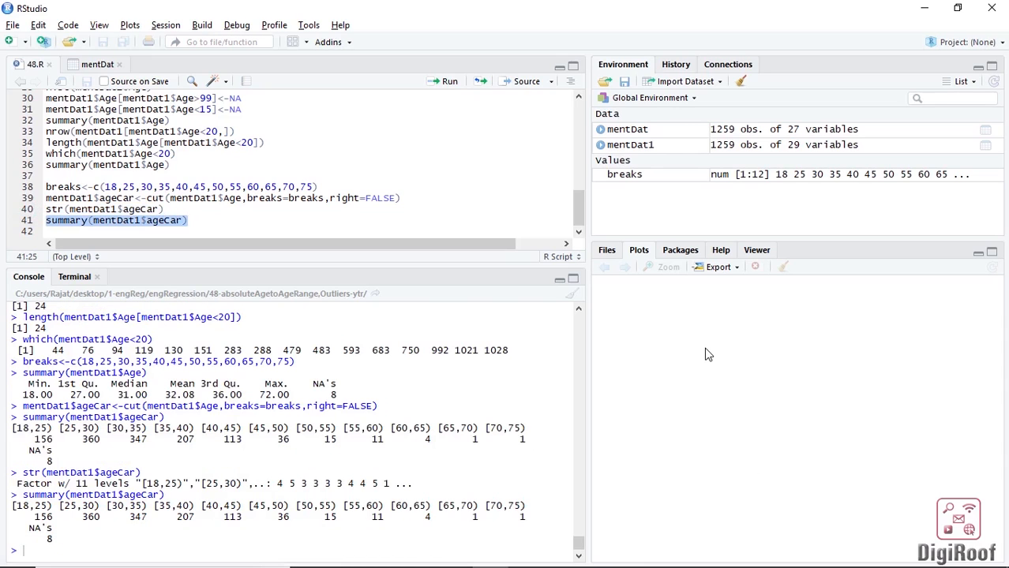